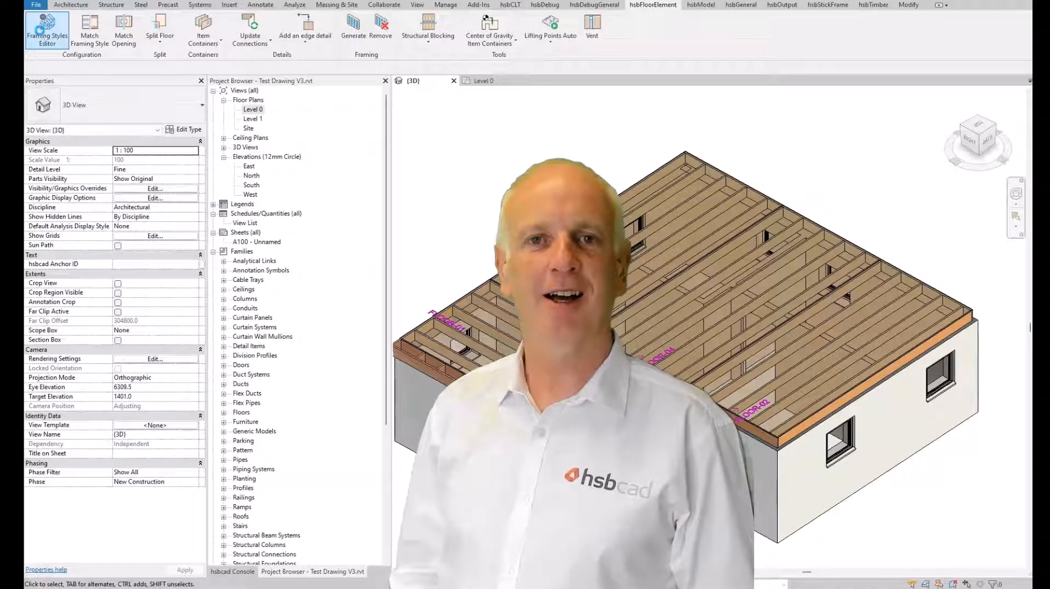
Keep the default edge detail for floor openings in the framing styles settings.
click(47, 30)
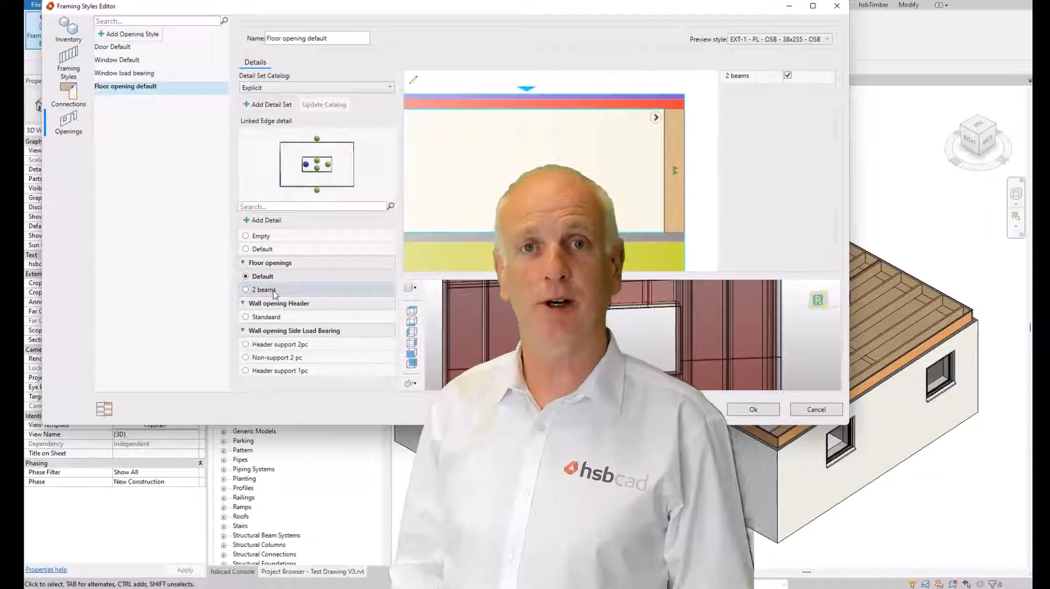
click(262, 277)
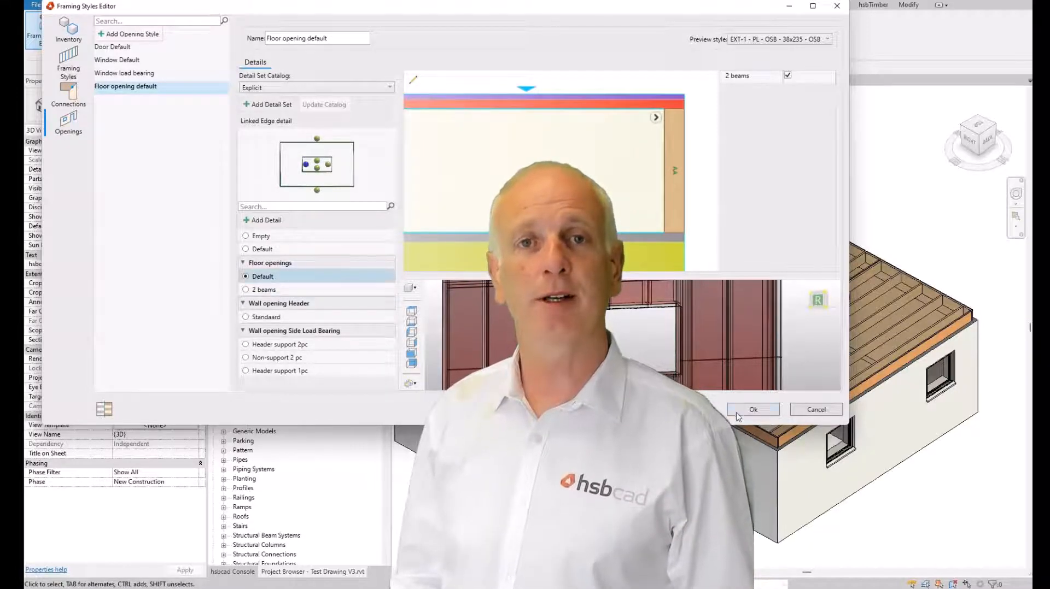
click(752, 409)
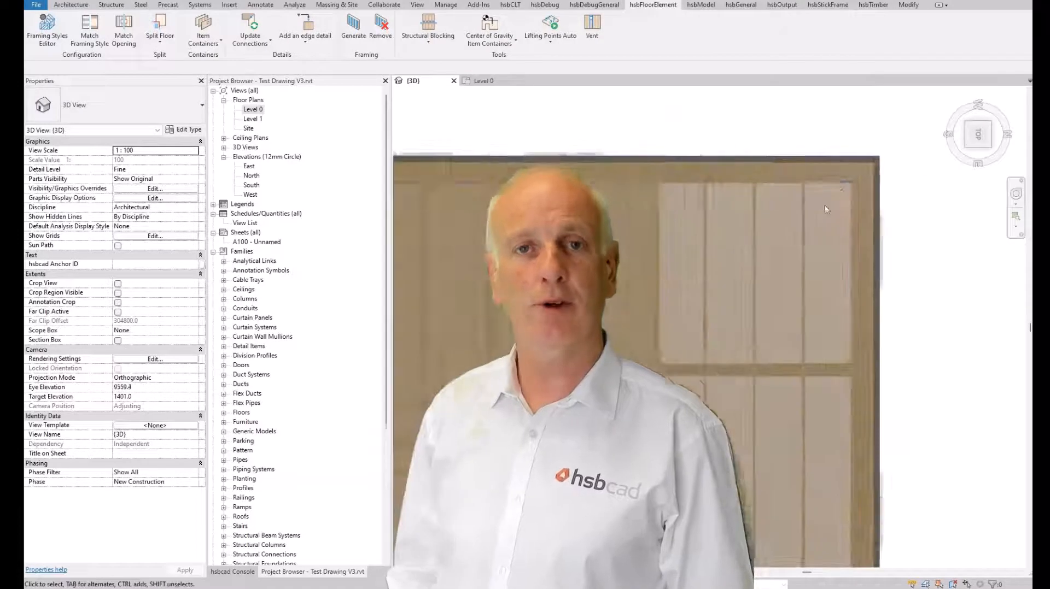
Cut a shaft opening through the floor and regenerate the cassette framing around it.
click(70, 4)
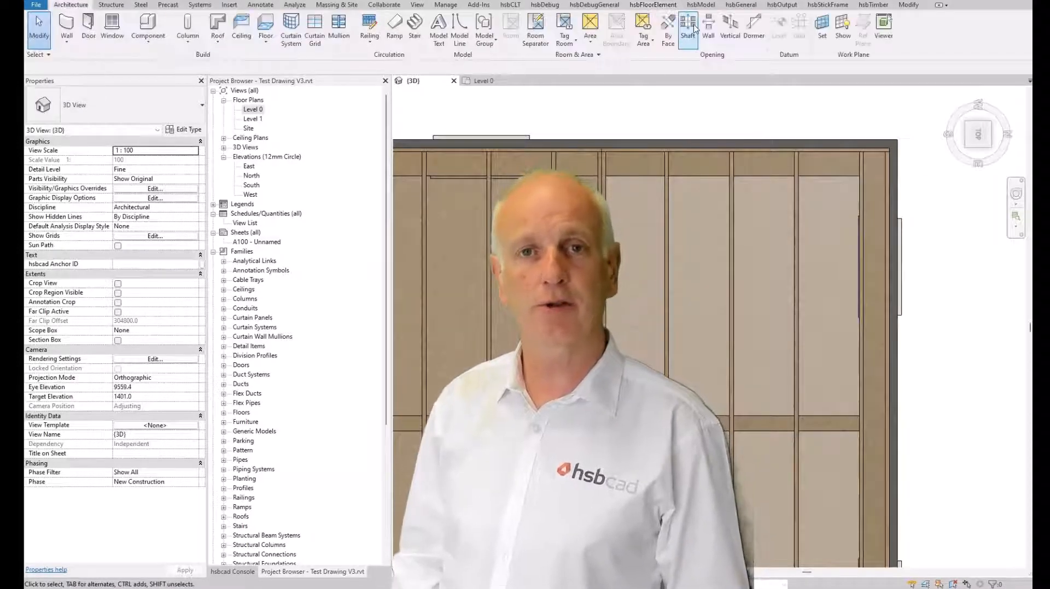
click(688, 29)
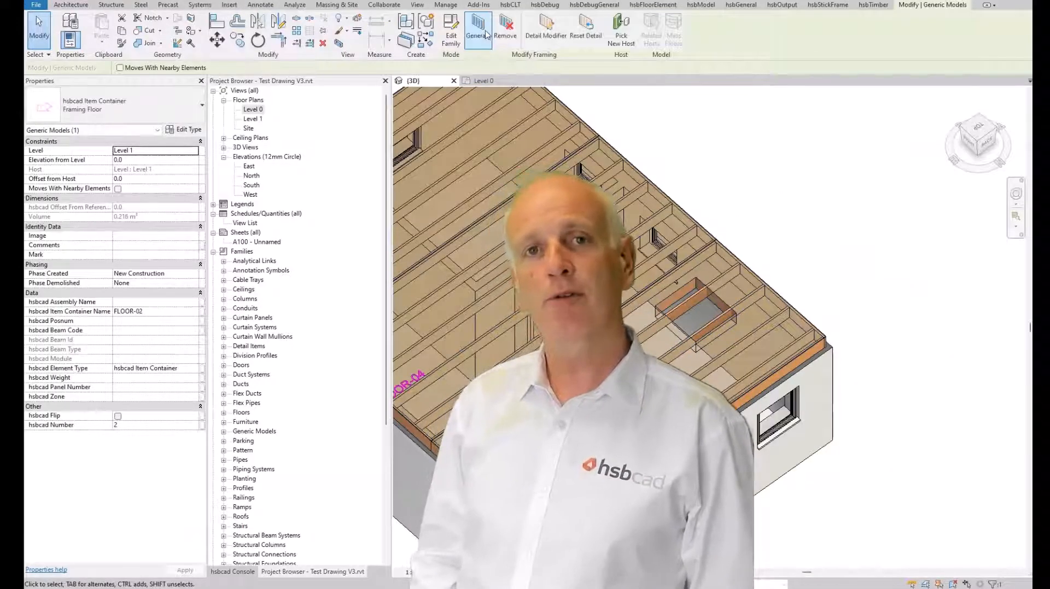
click(476, 27)
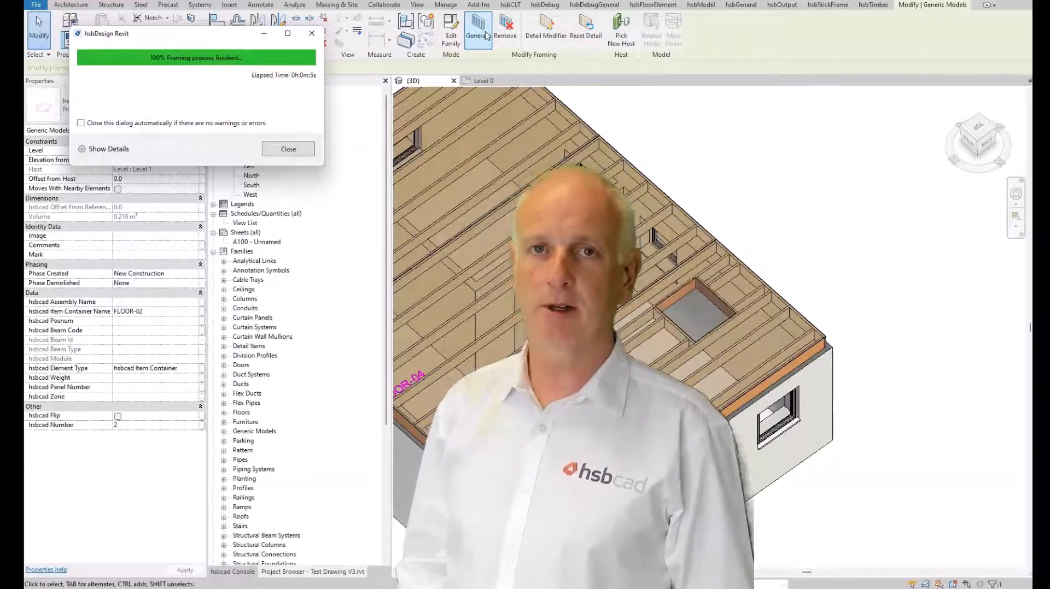
click(288, 149)
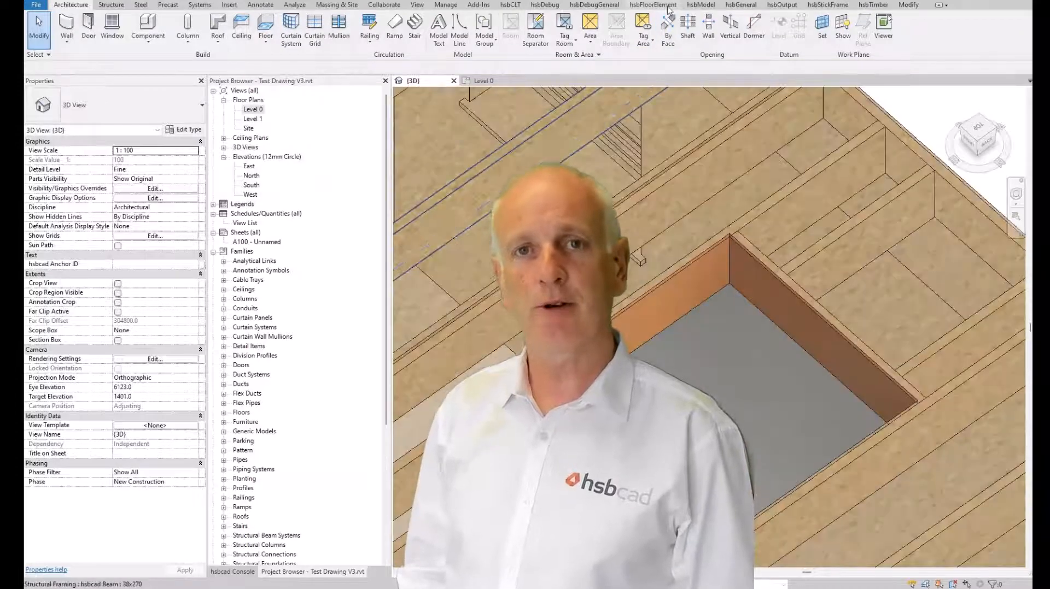
Put a Floor openings : 2 beams edge detail on the opening edge and regenerate the framing.
click(651, 5)
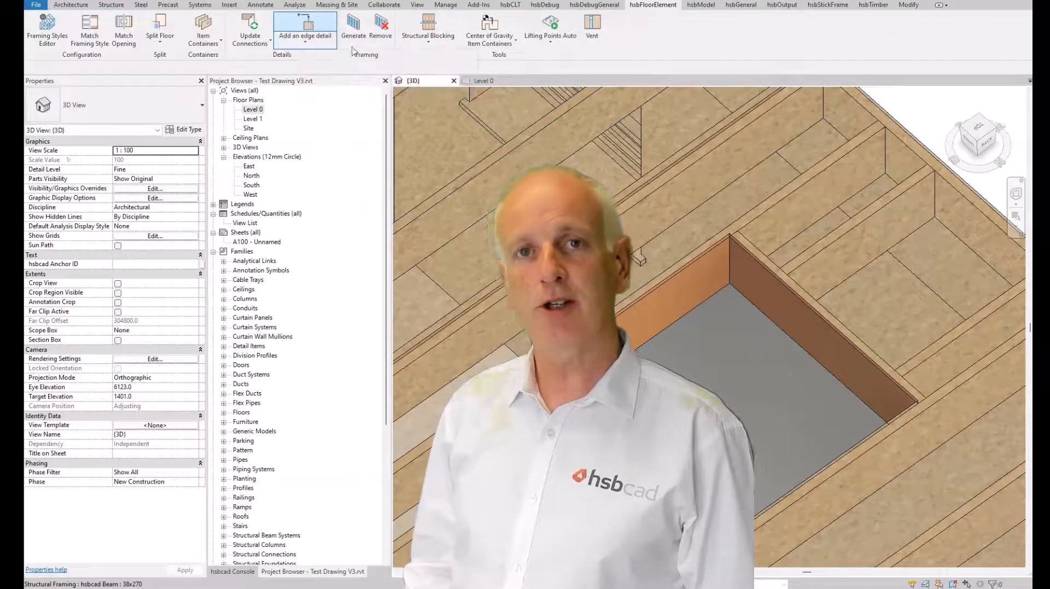
click(304, 35)
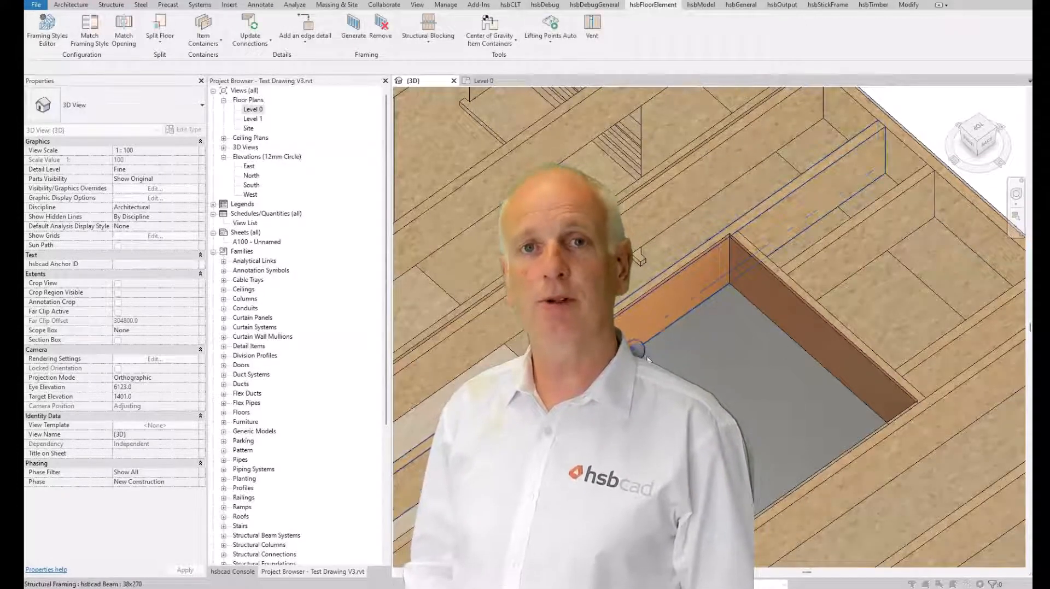
click(635, 348)
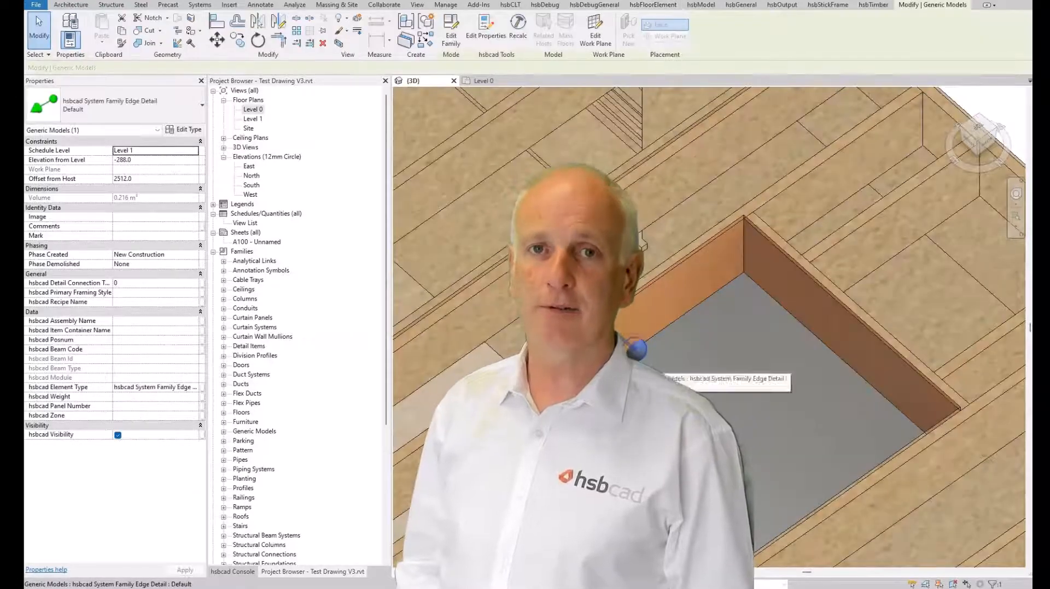
click(199, 105)
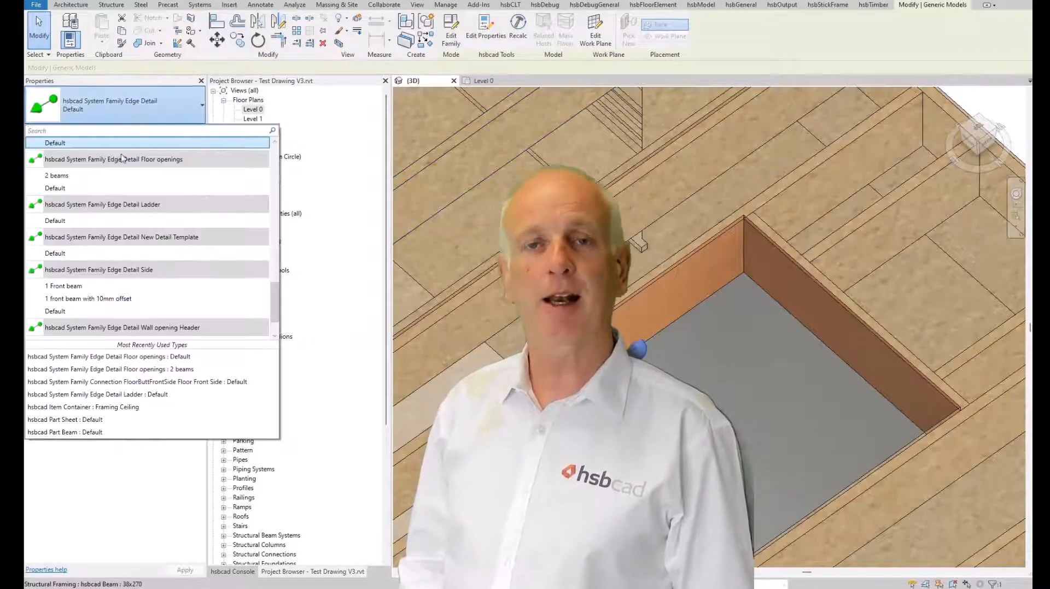
click(55, 143)
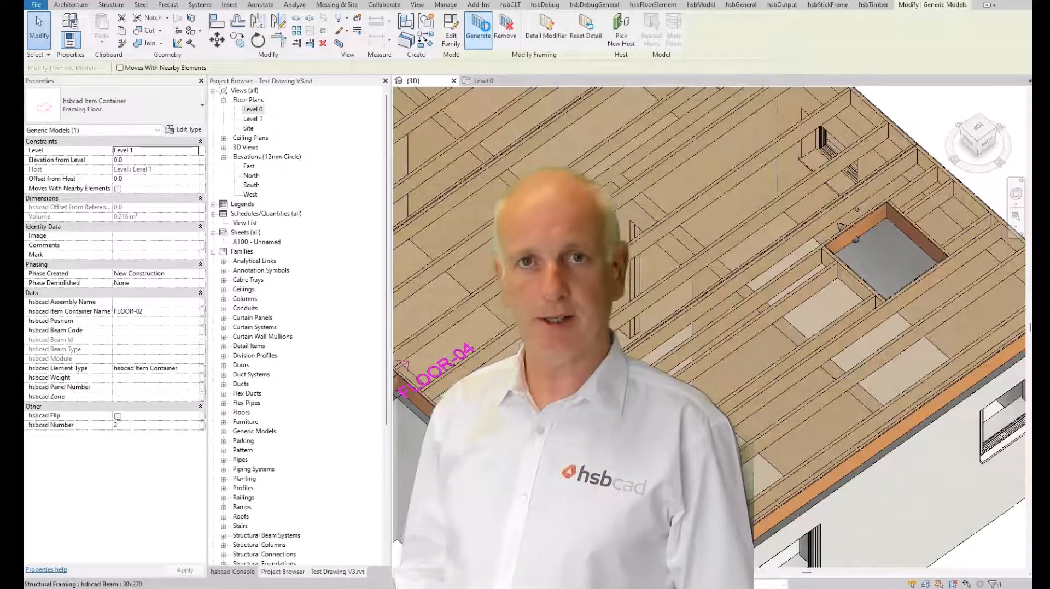
click(478, 30)
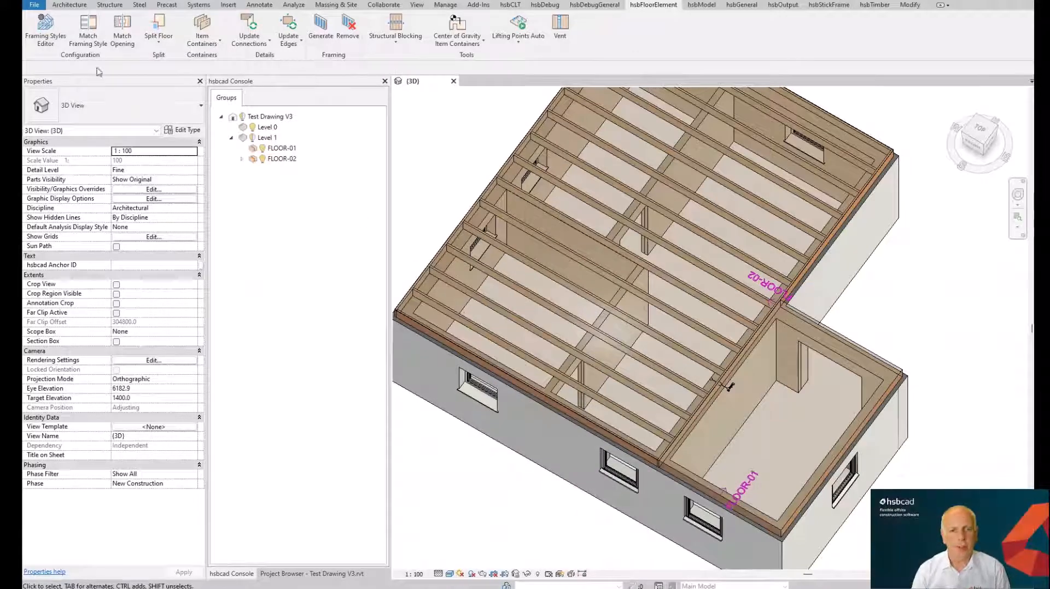
Set Zone 1 of style VL-A - 38x270 - OSB to Horizontal alignment, then inspect Zone 0.
click(45, 30)
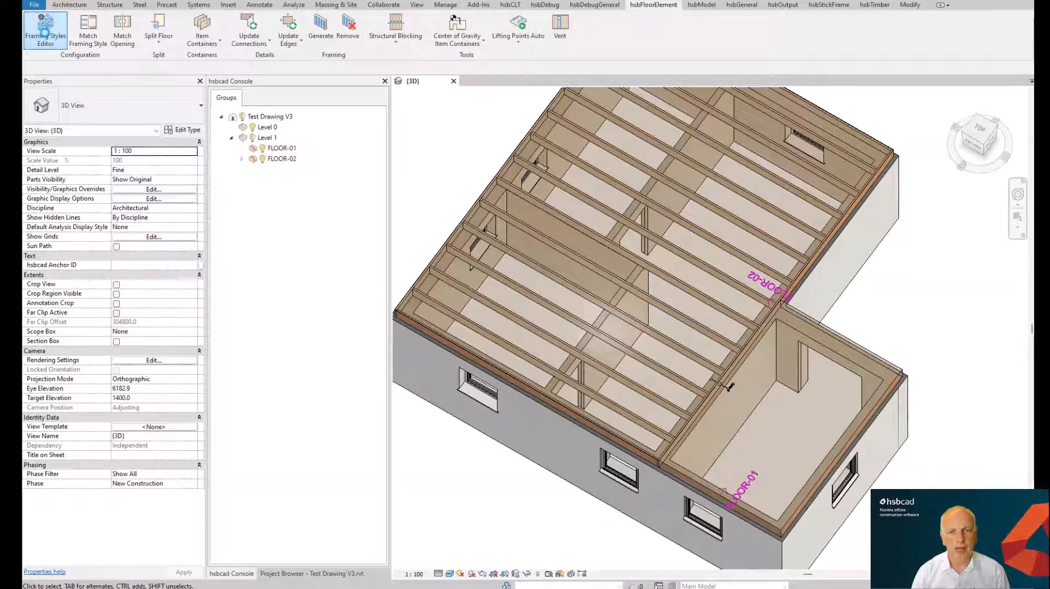
click(46, 30)
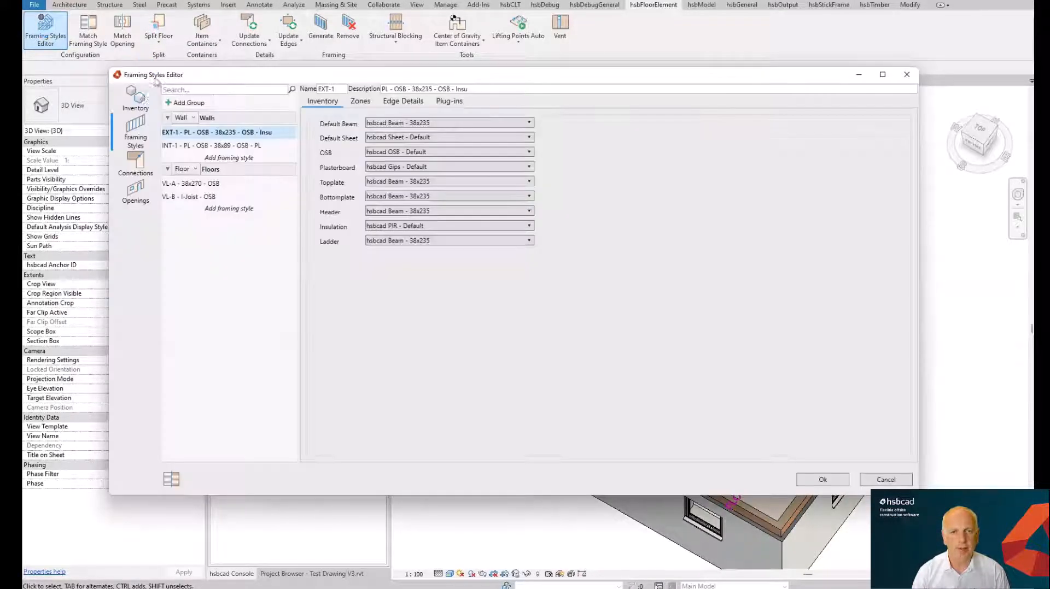
click(191, 184)
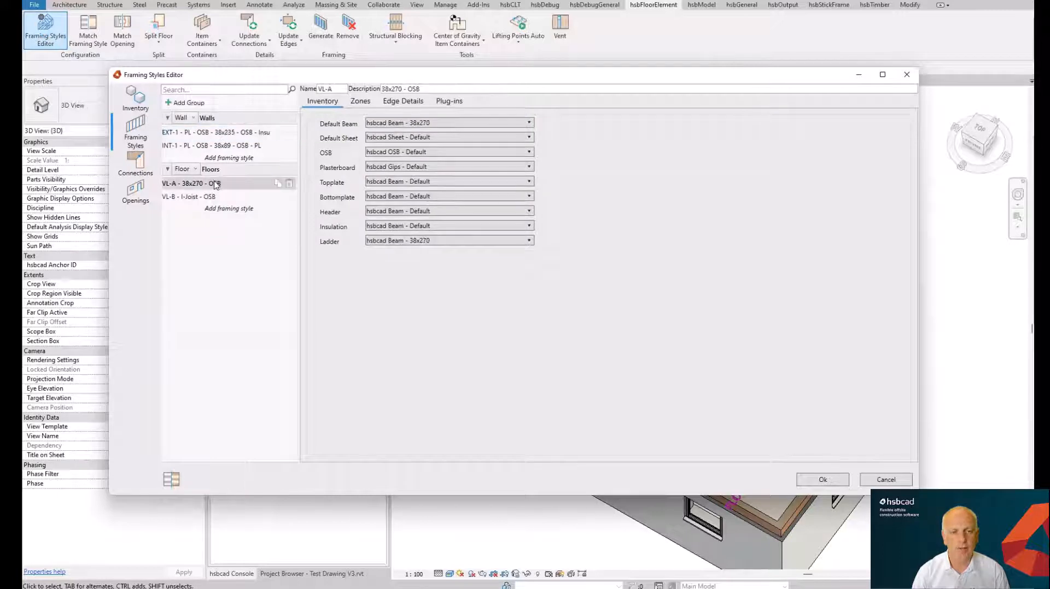
click(360, 100)
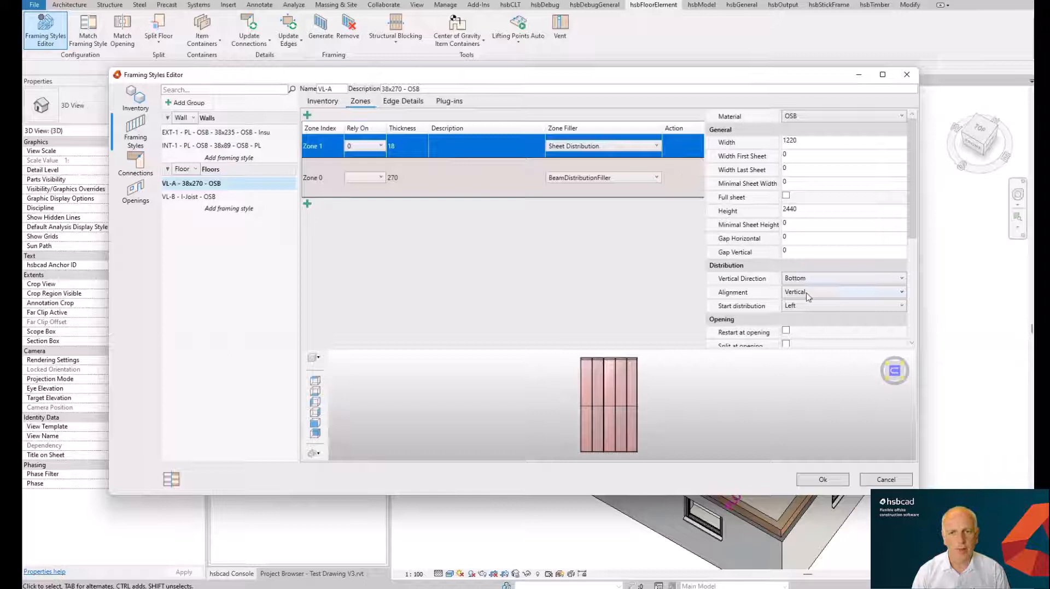
click(842, 292)
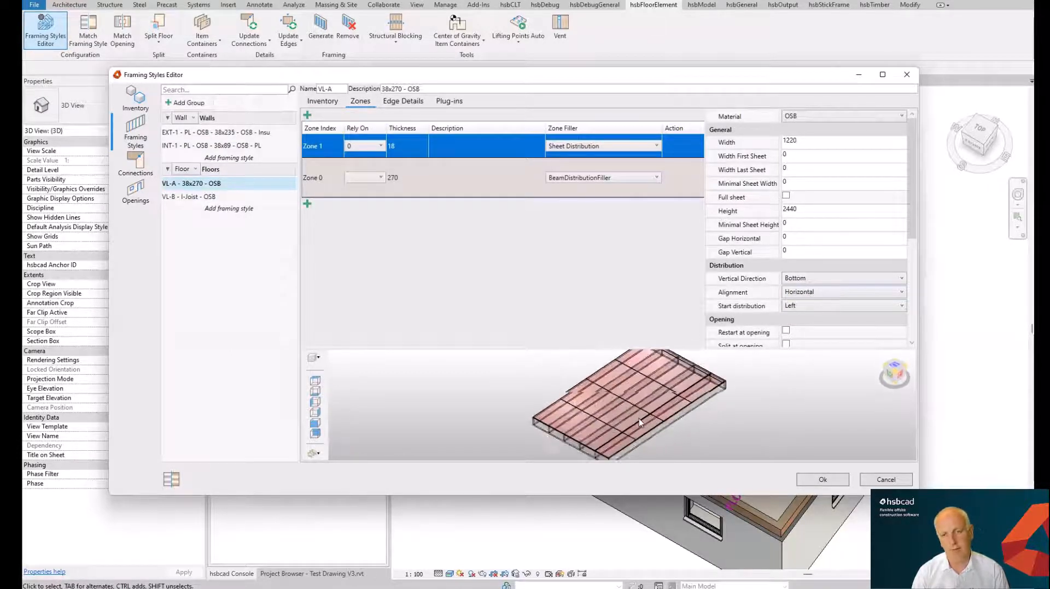
click(482, 178)
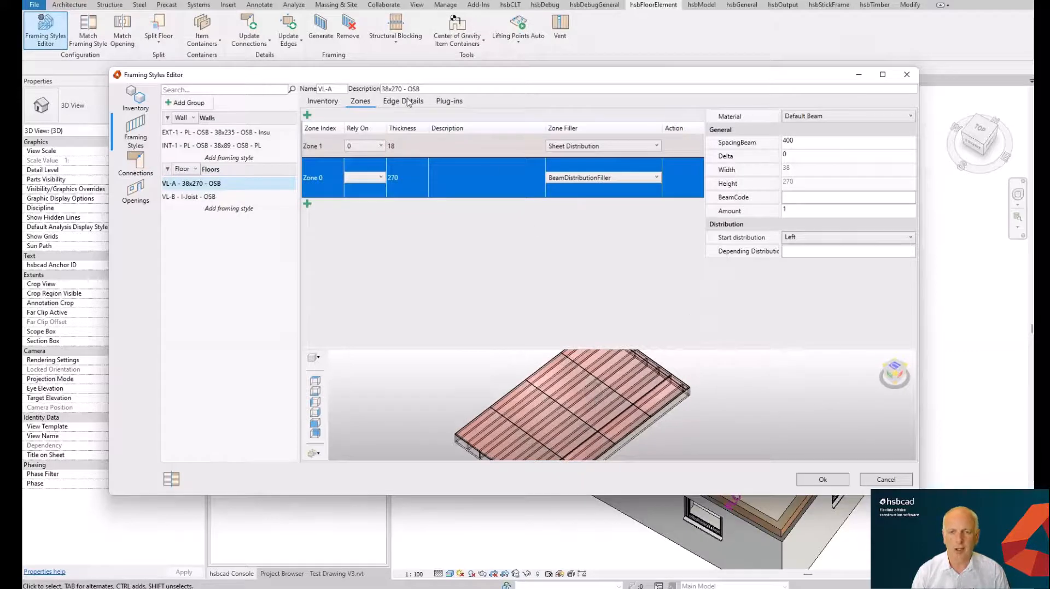
Review the edge details and Wall-Wall, Floor-Wall, Floor-Floor connections, then accept with OK.
click(403, 101)
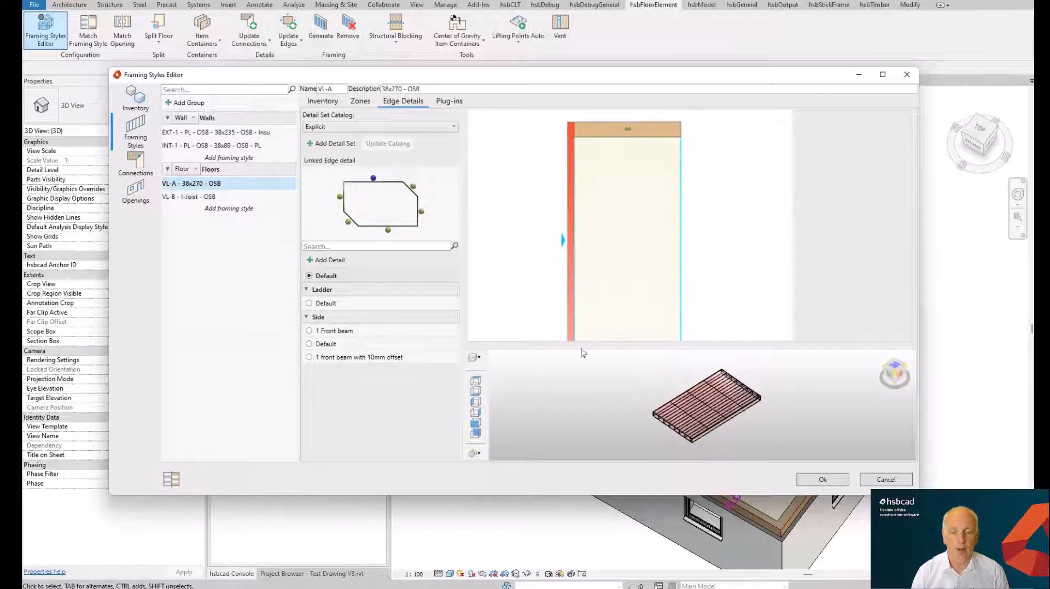
click(135, 164)
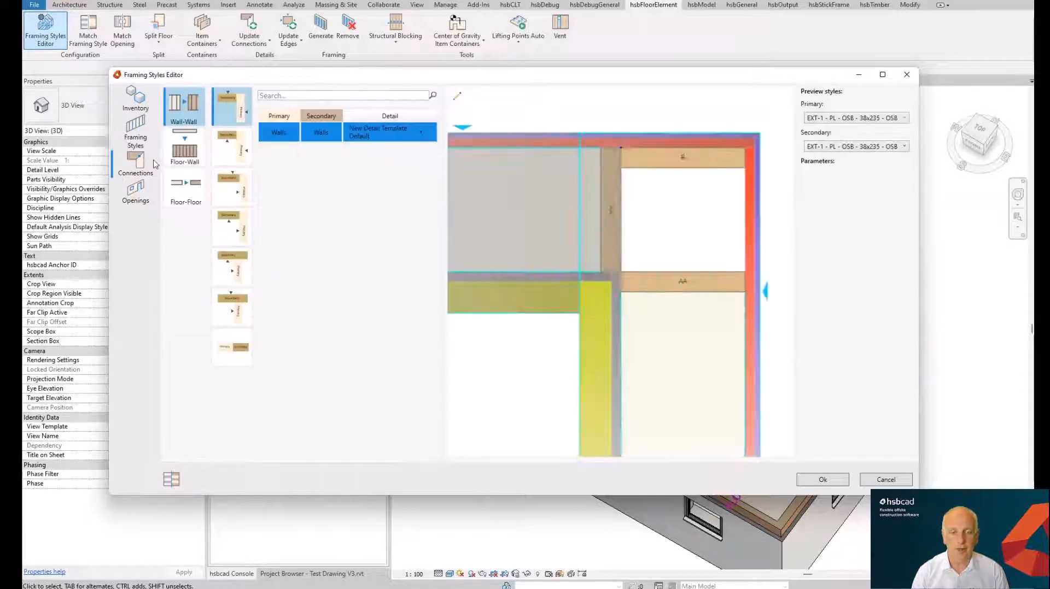
click(184, 147)
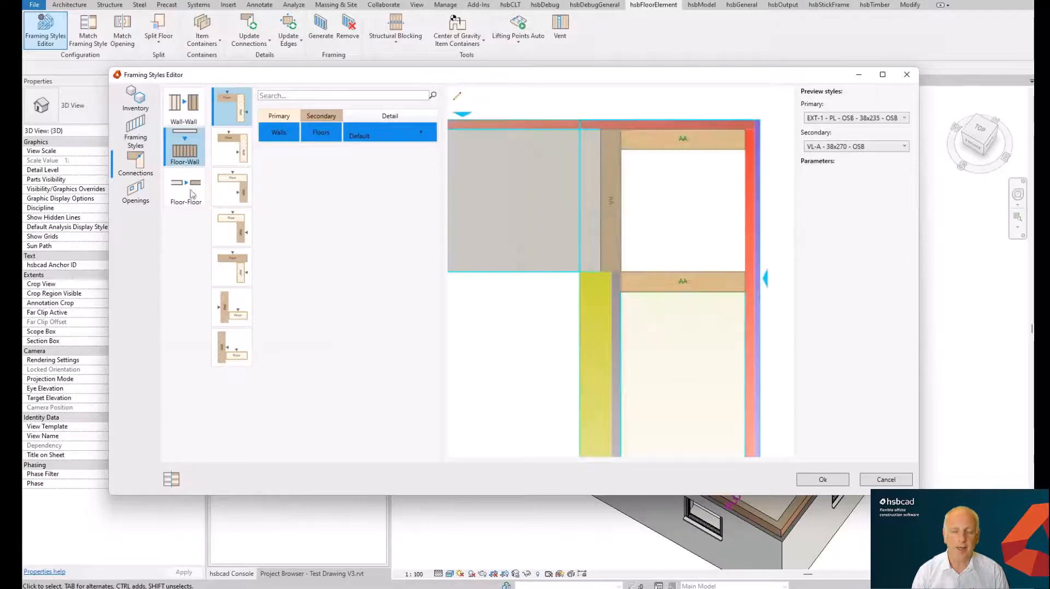
click(185, 190)
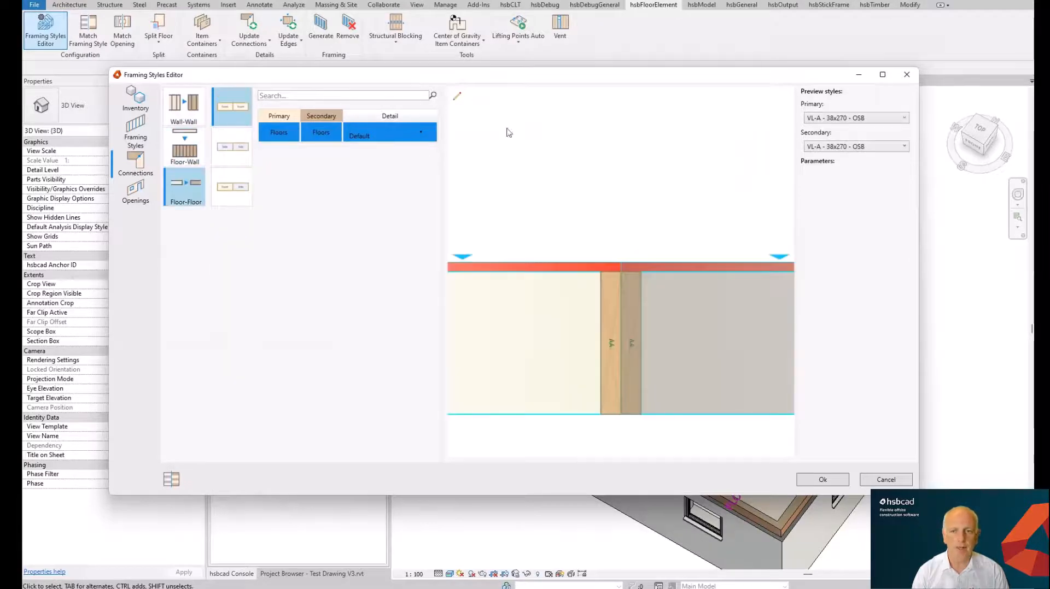
click(821, 479)
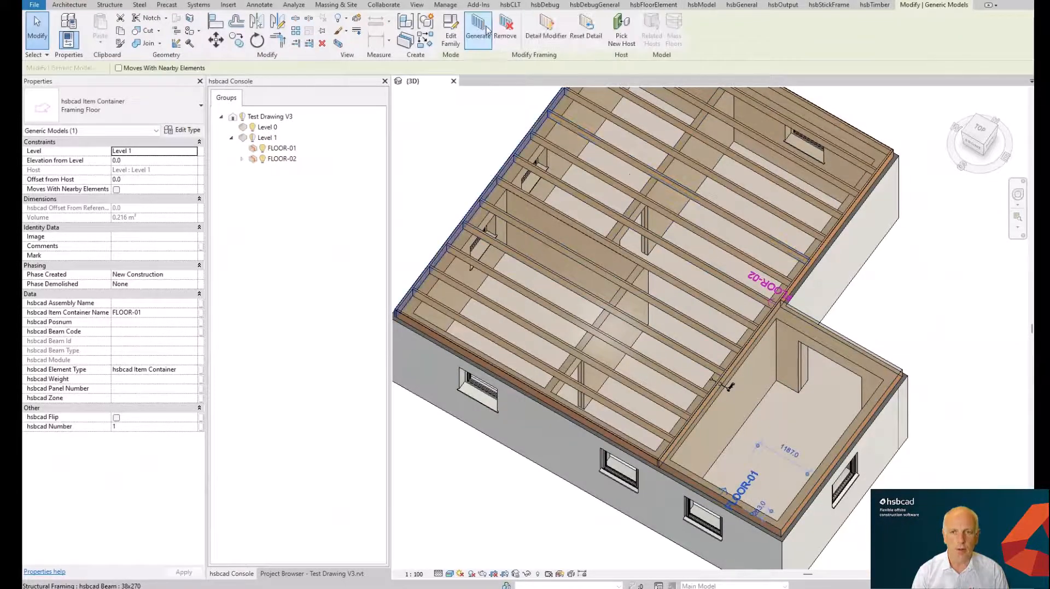
Regenerate the framing and select the FLOOR-01 cassette container in the 3D view.
click(477, 30)
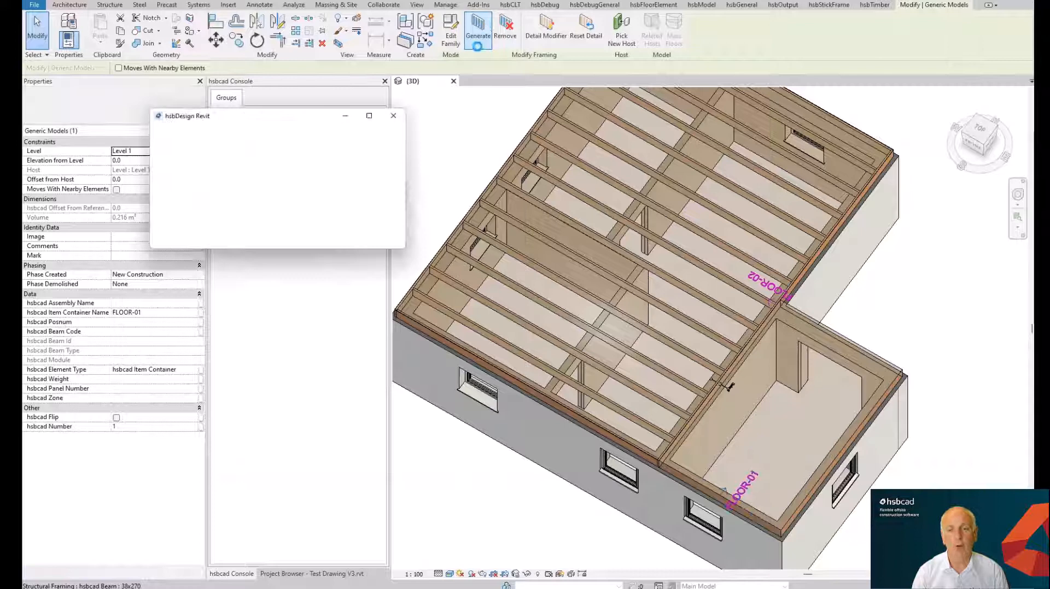
click(477, 30)
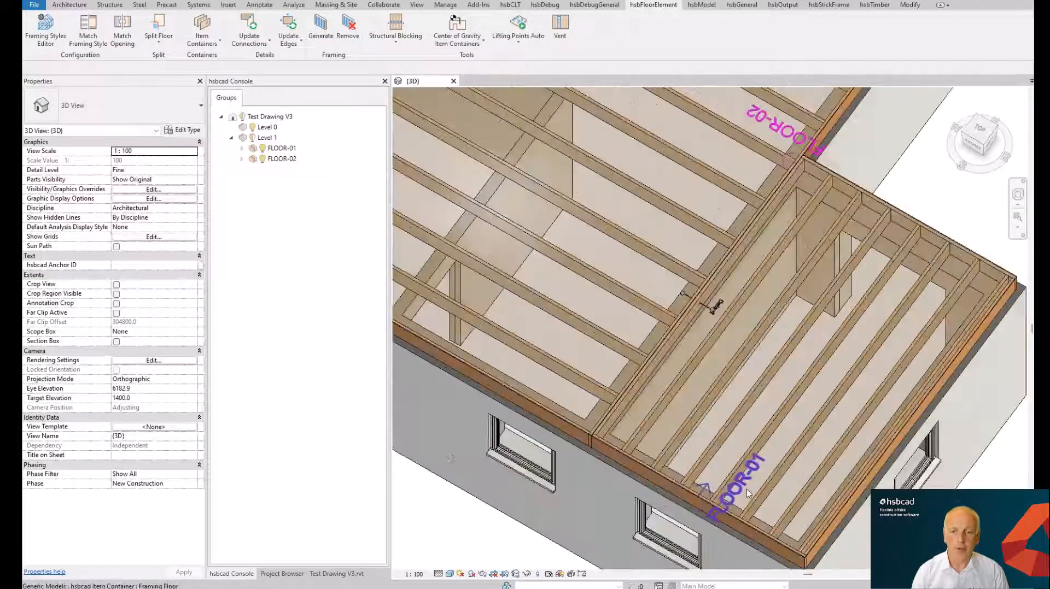
click(643, 191)
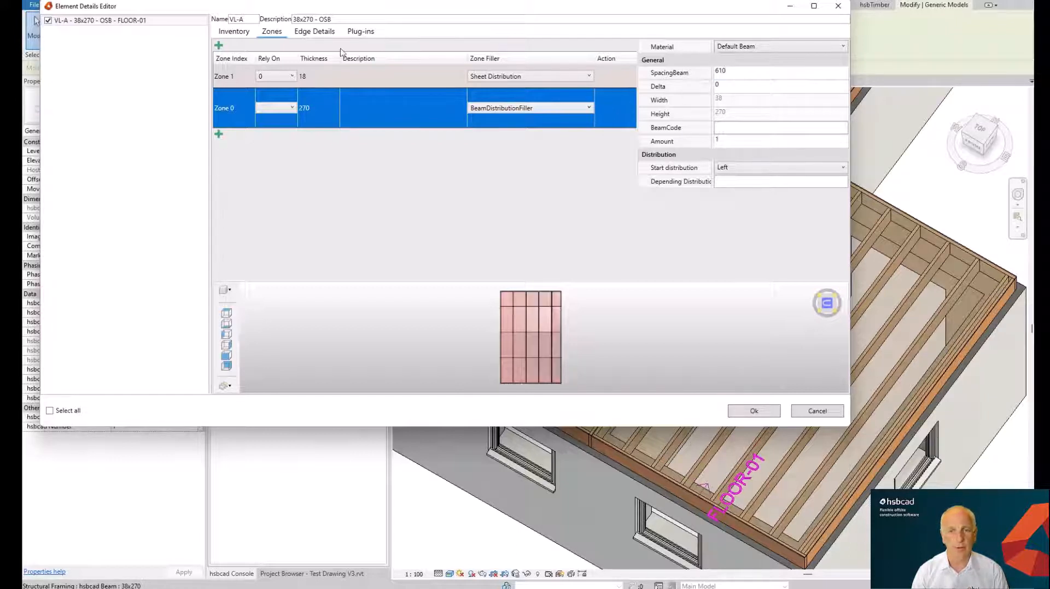
Assign the Ladder Default edge detail to FLOOR-01's outer edge and confirm.
click(314, 30)
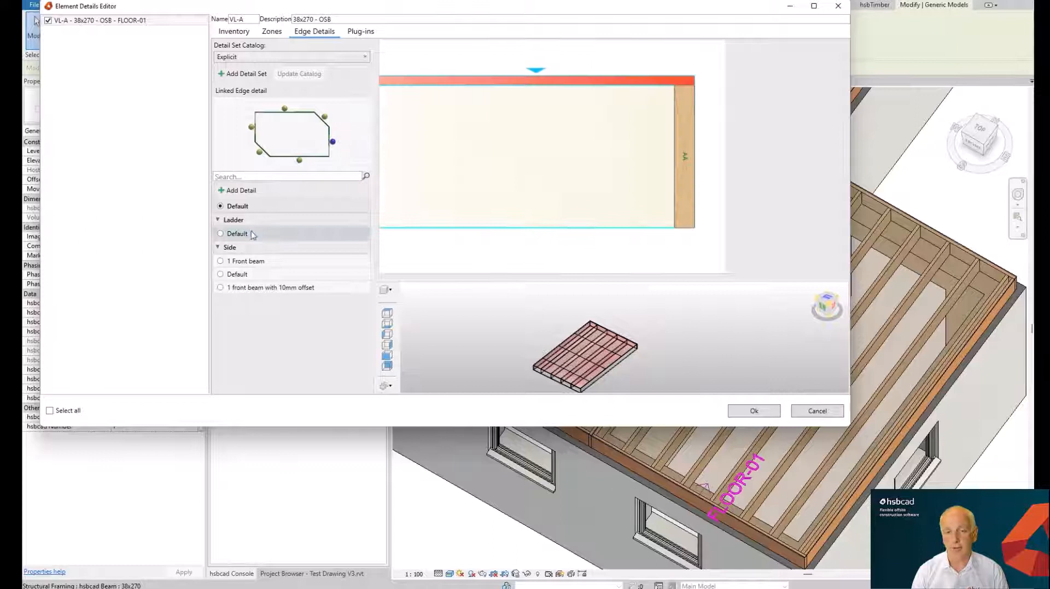
click(221, 234)
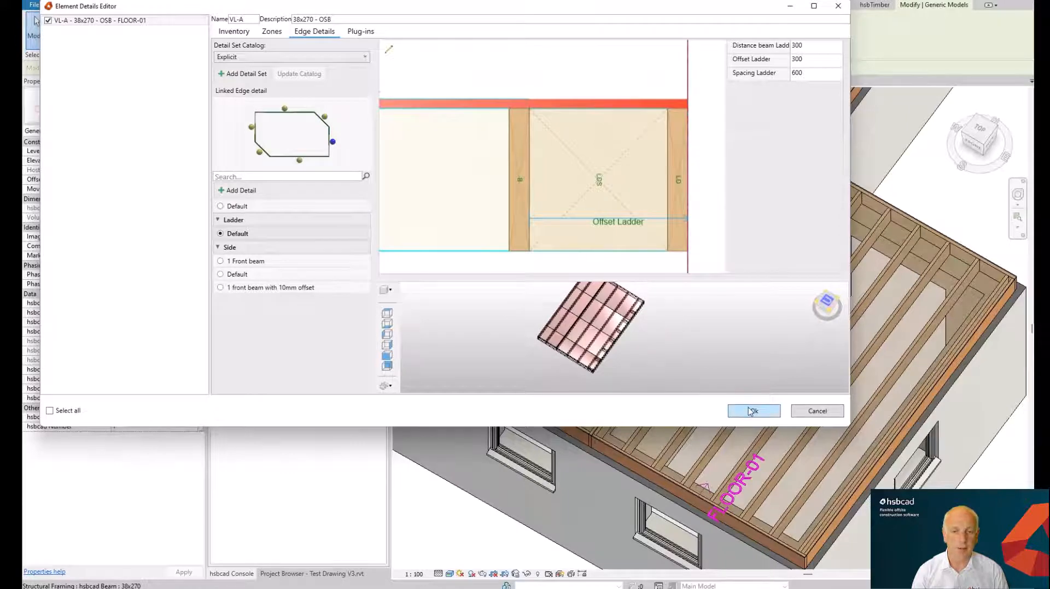
click(753, 410)
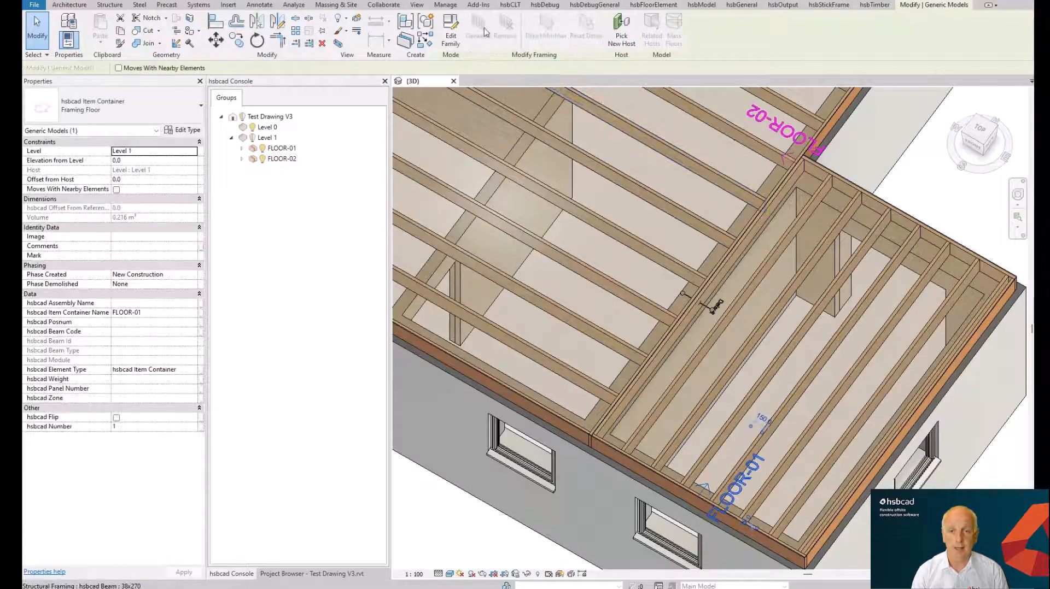
Regenerate FLOOR-01 with ladder edge framing and dismiss the progress report.
click(477, 29)
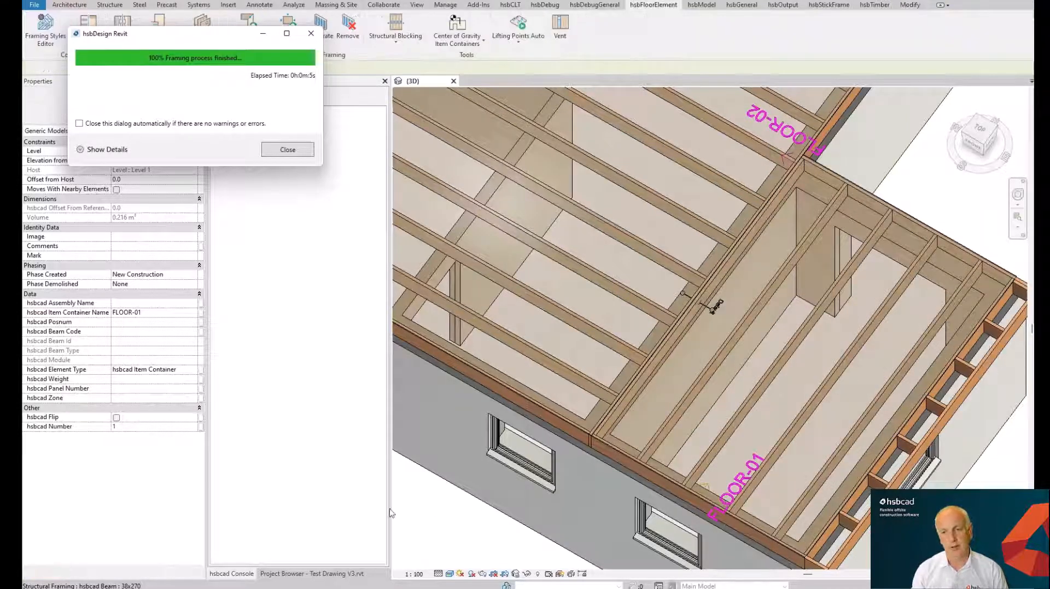
click(287, 149)
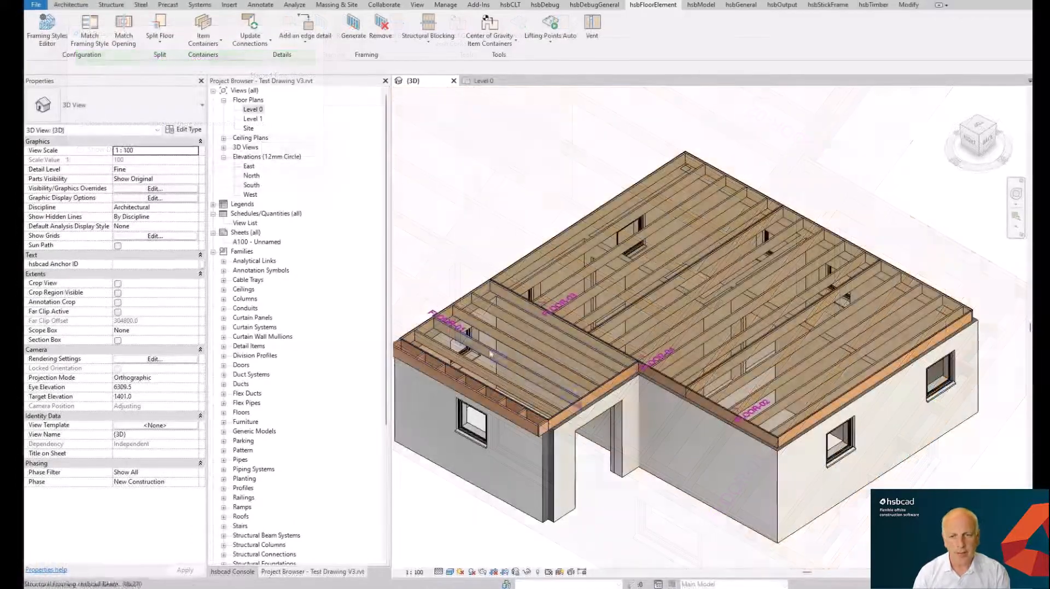
click(46, 30)
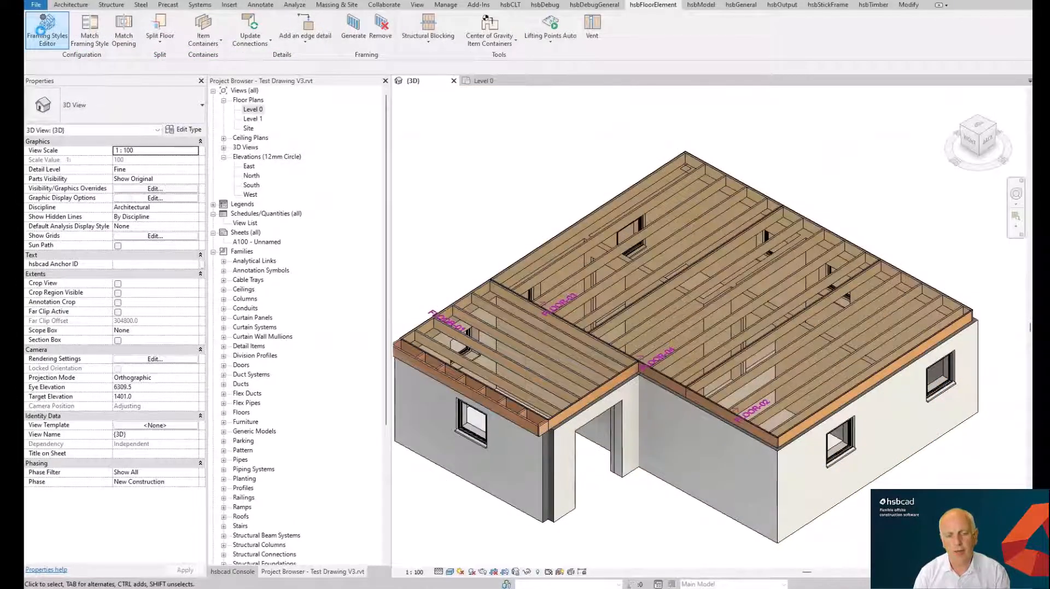
click(46, 35)
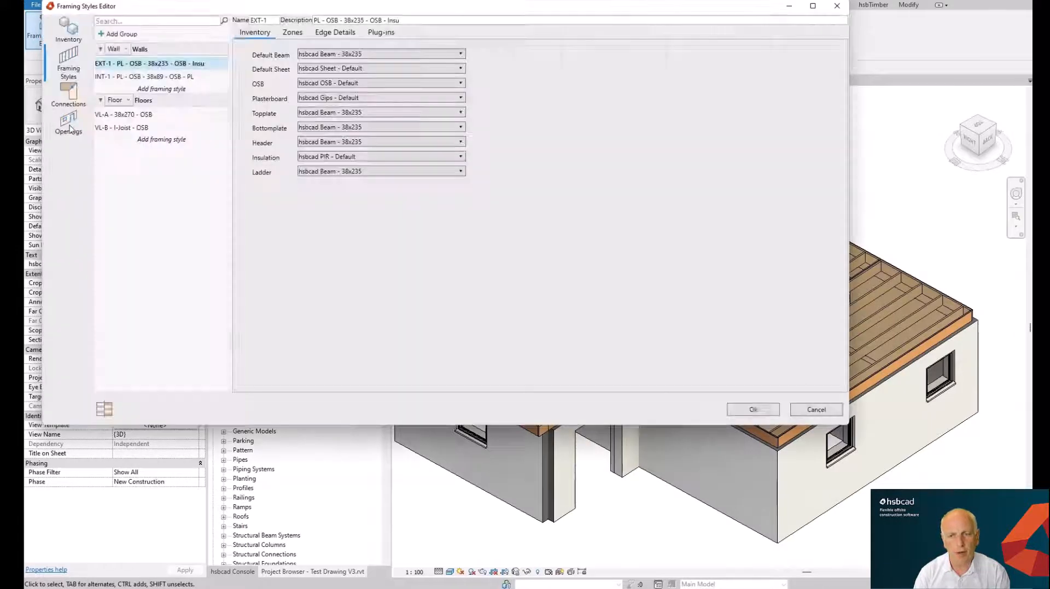
click(68, 121)
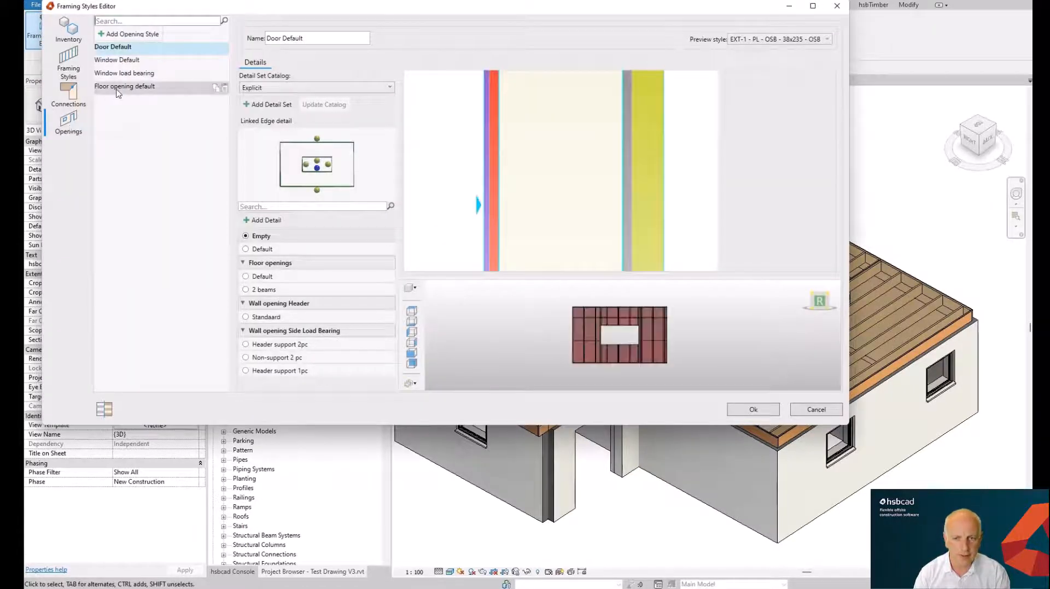
click(125, 85)
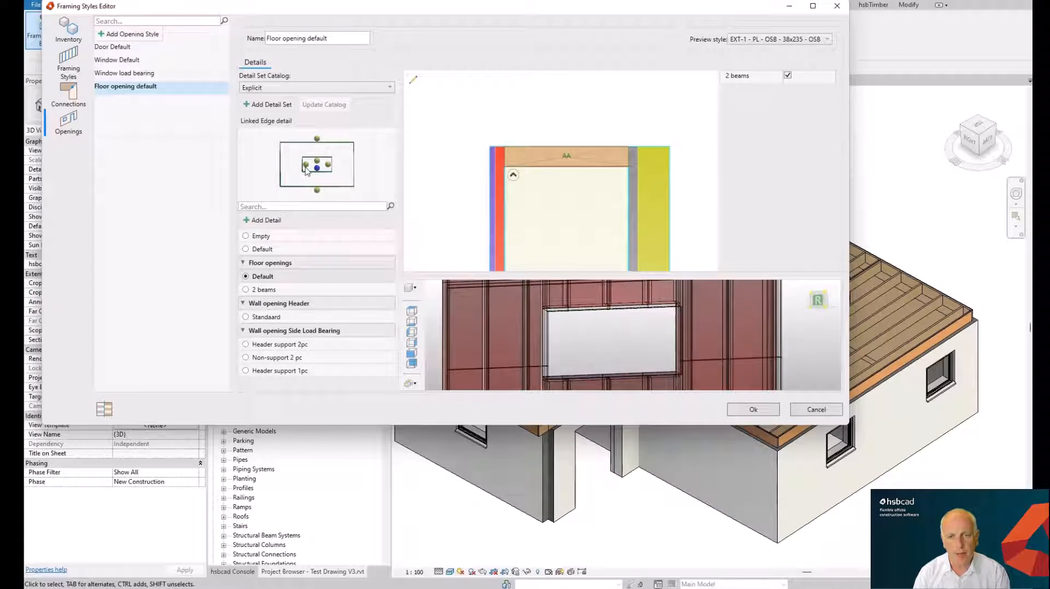
click(245, 289)
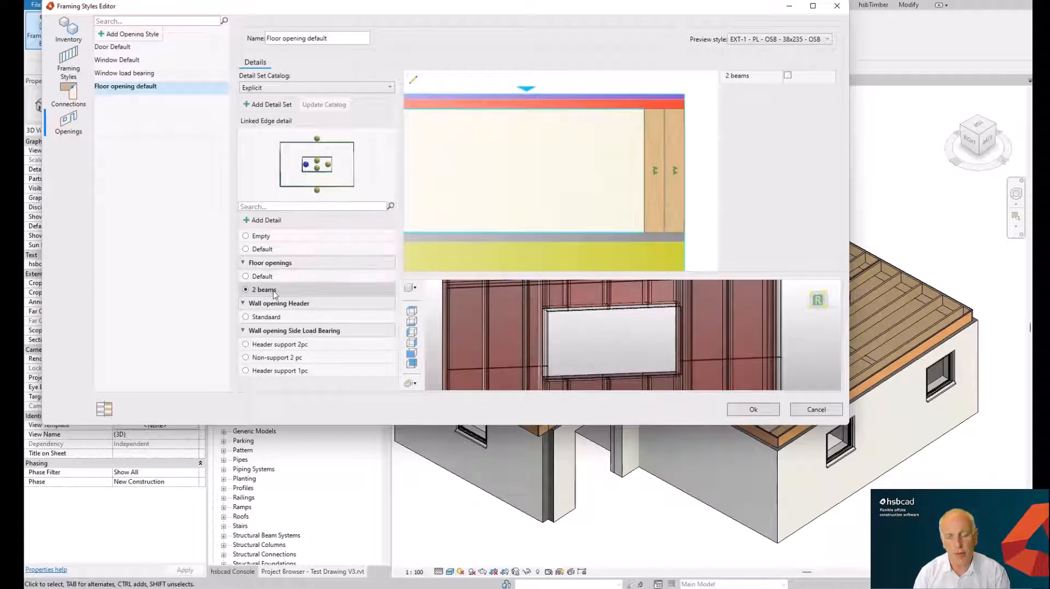
click(245, 277)
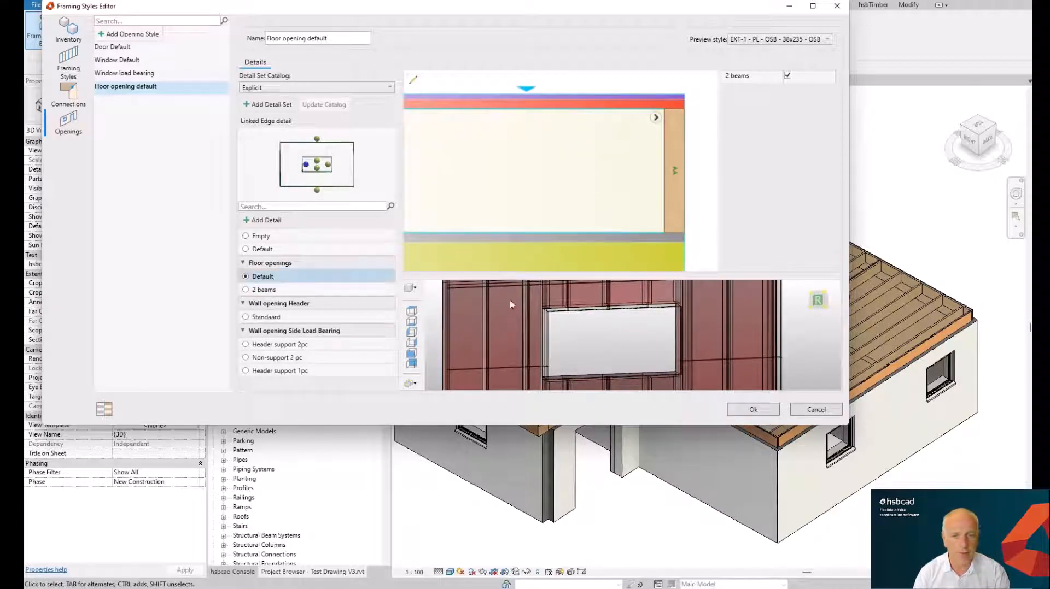
click(751, 408)
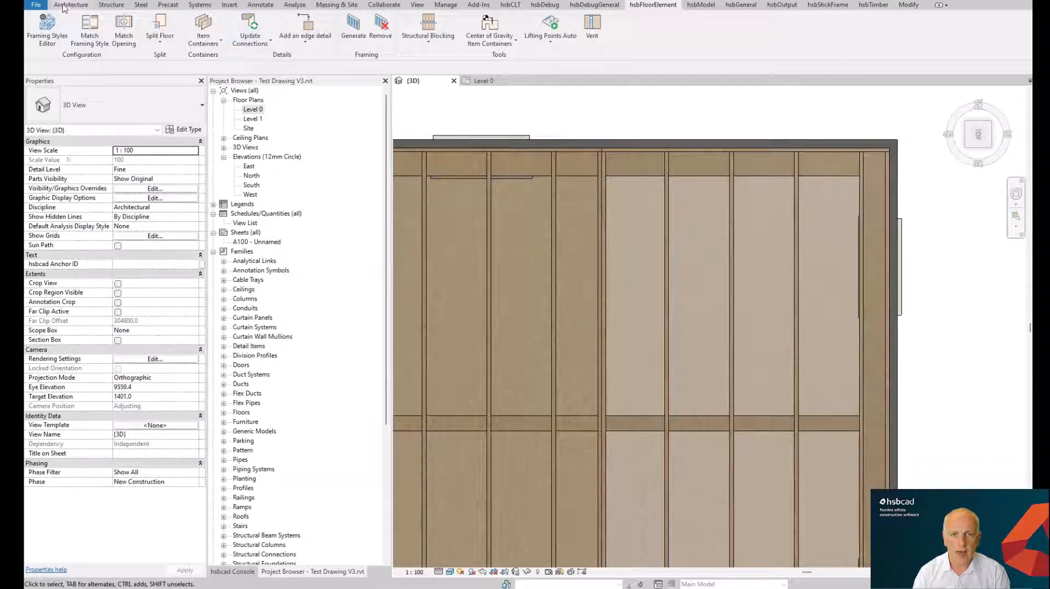
Sketch a rectangular shaft outline over the framed floor and finish the sketch.
click(71, 5)
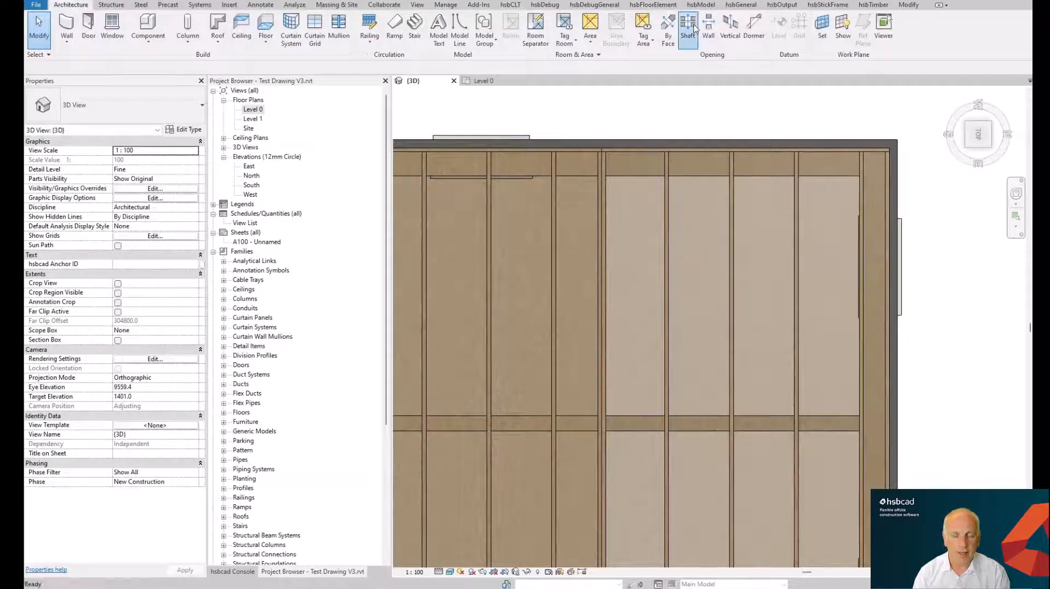
click(689, 30)
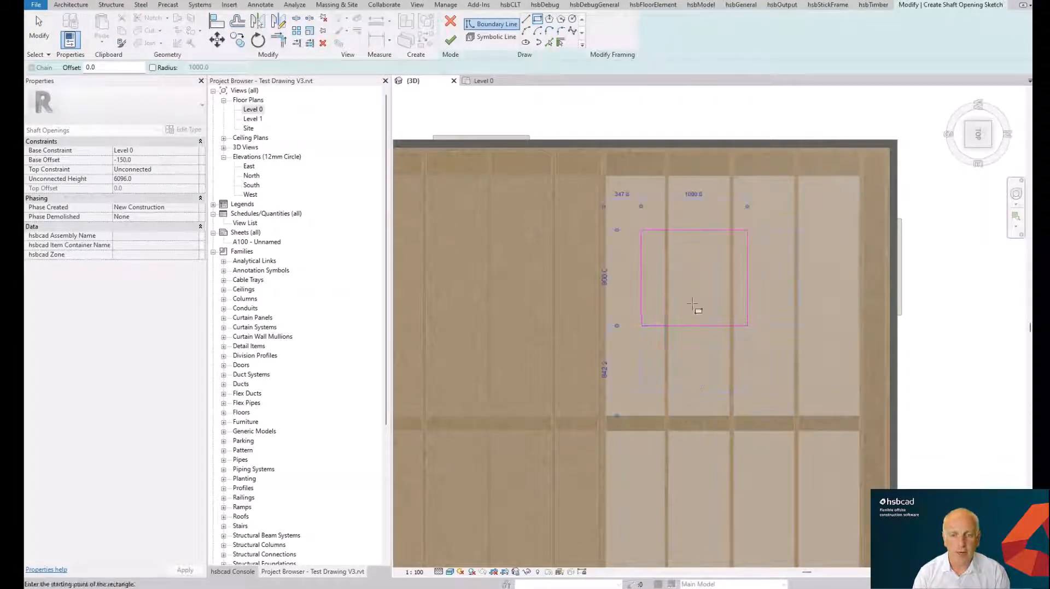
click(451, 41)
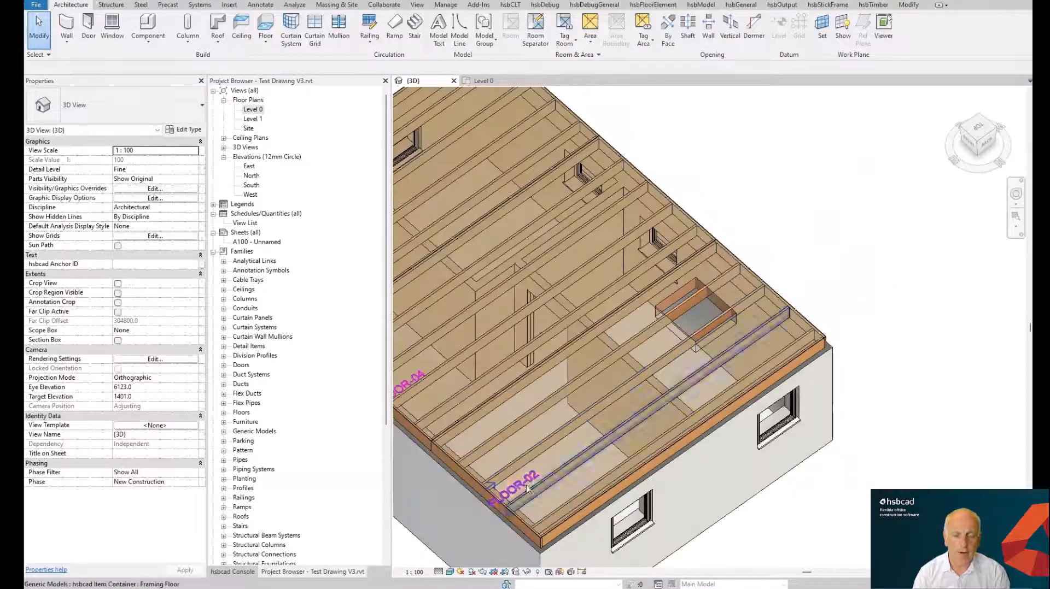
Select FLOOR-02, regenerate its framing around the shaft, and close the report.
click(529, 487)
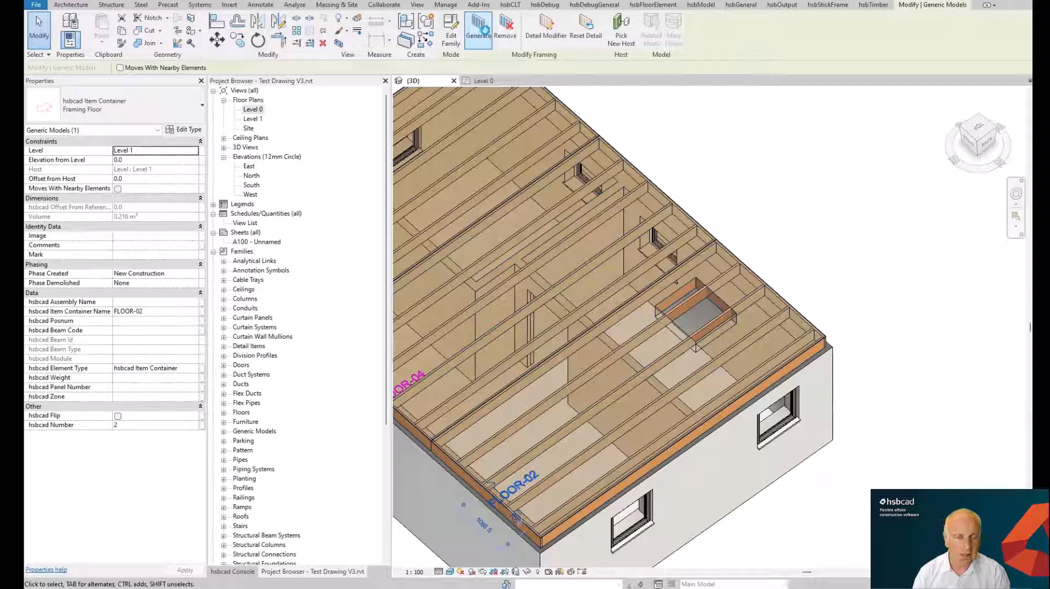
click(477, 30)
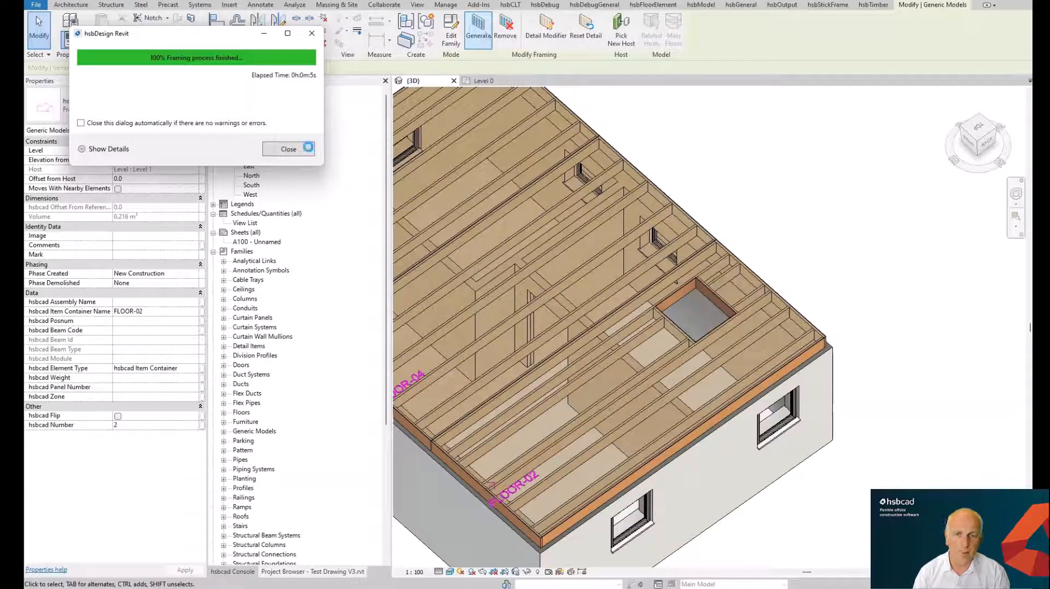
click(288, 148)
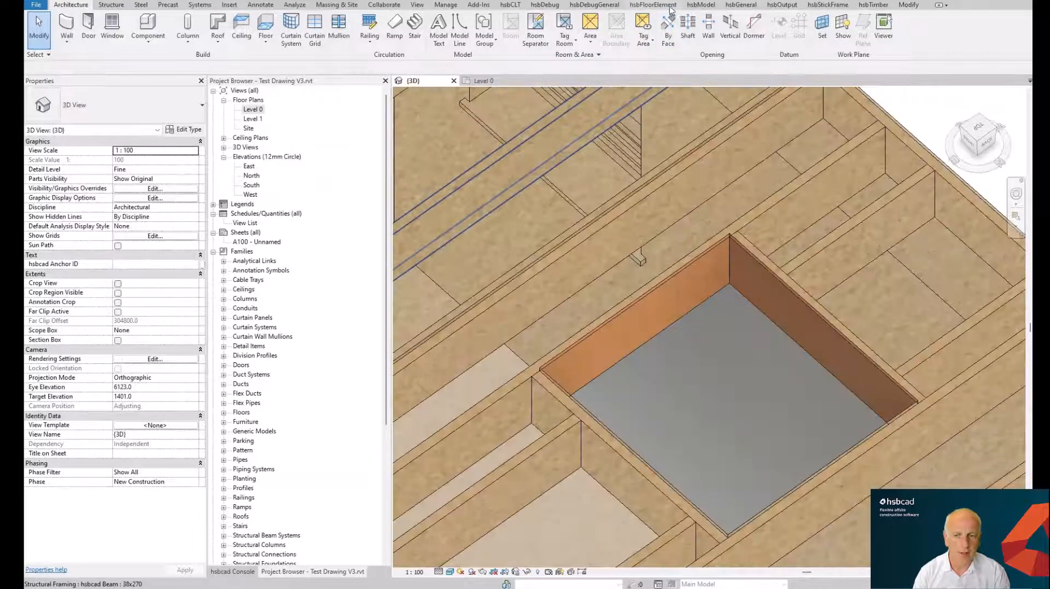
Attach a Floor openings : 2 beams edge detail to the new shaft opening's edge.
click(653, 5)
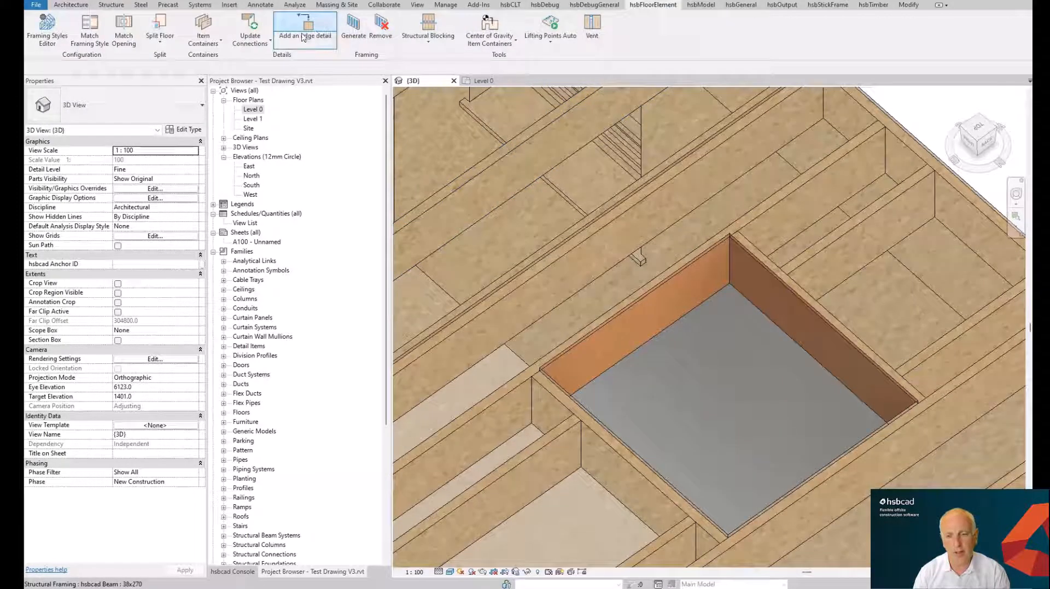
mouse_move(635, 283)
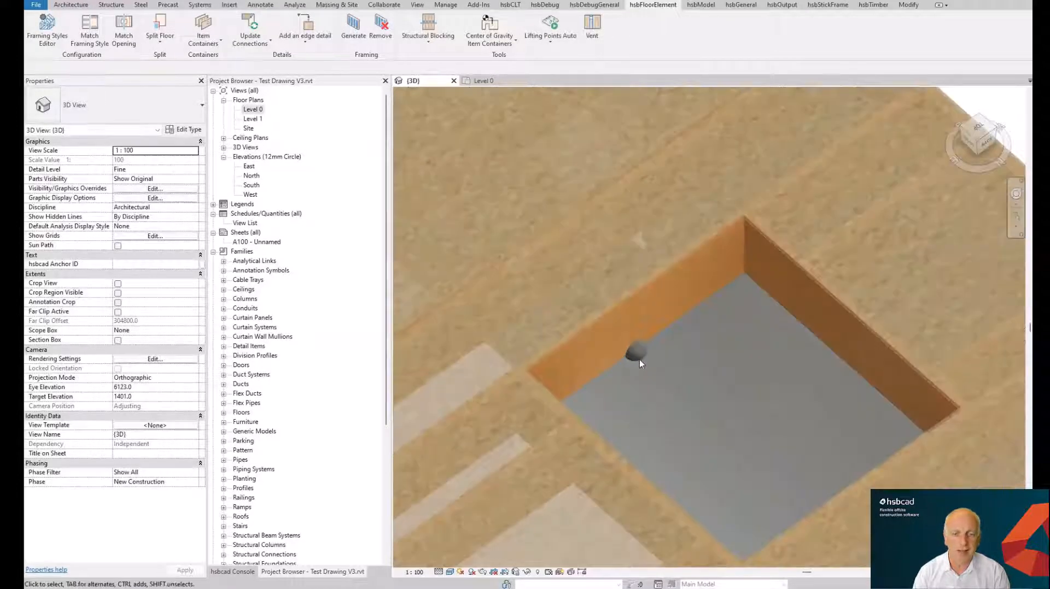
click(635, 350)
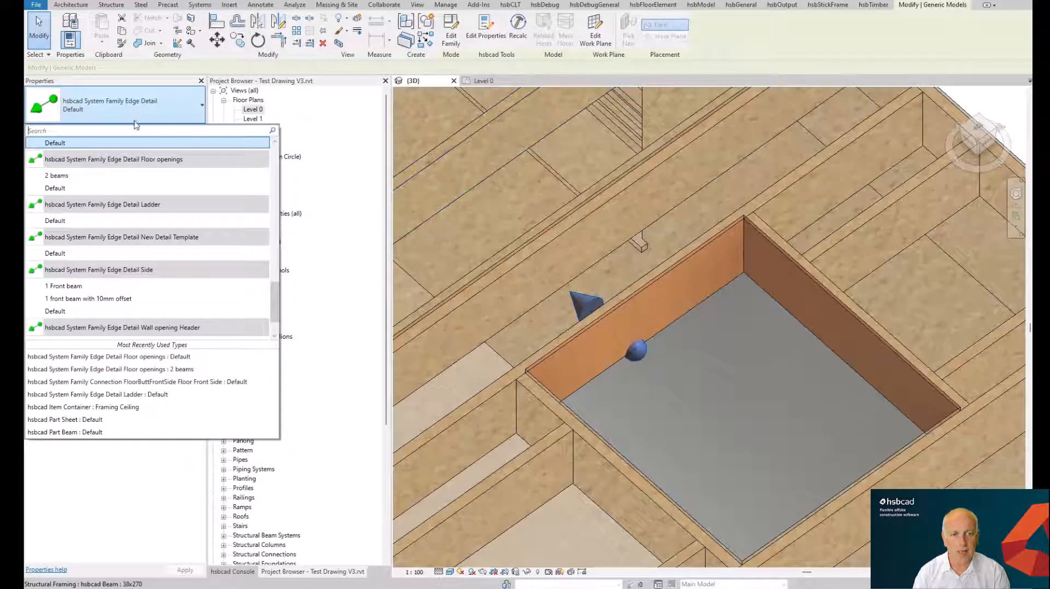
click(54, 143)
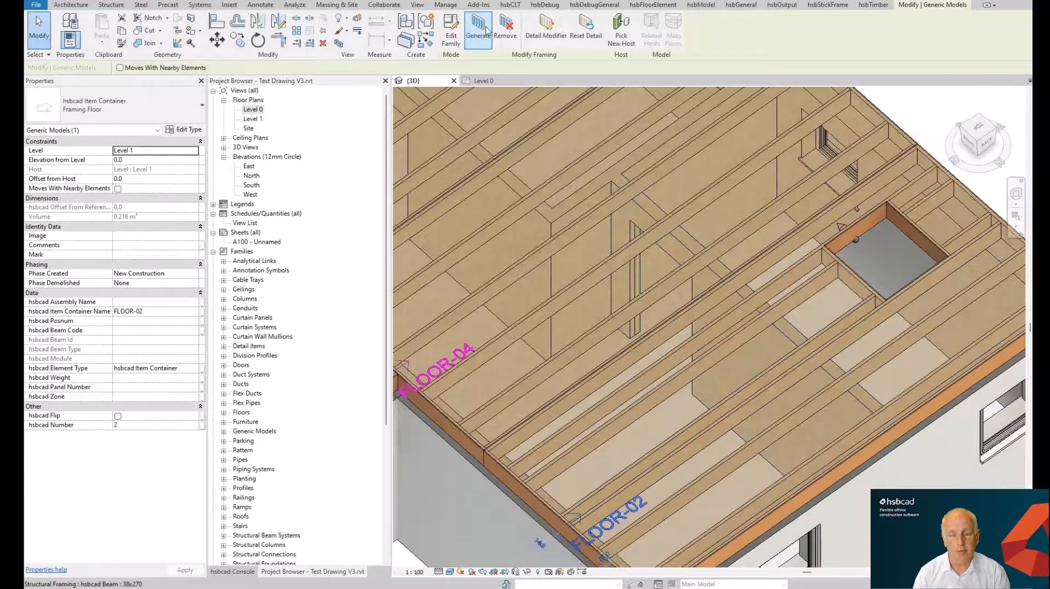
Regenerate FLOOR-02 framing with the two-beam shaft edge and dismiss the finished report.
click(478, 30)
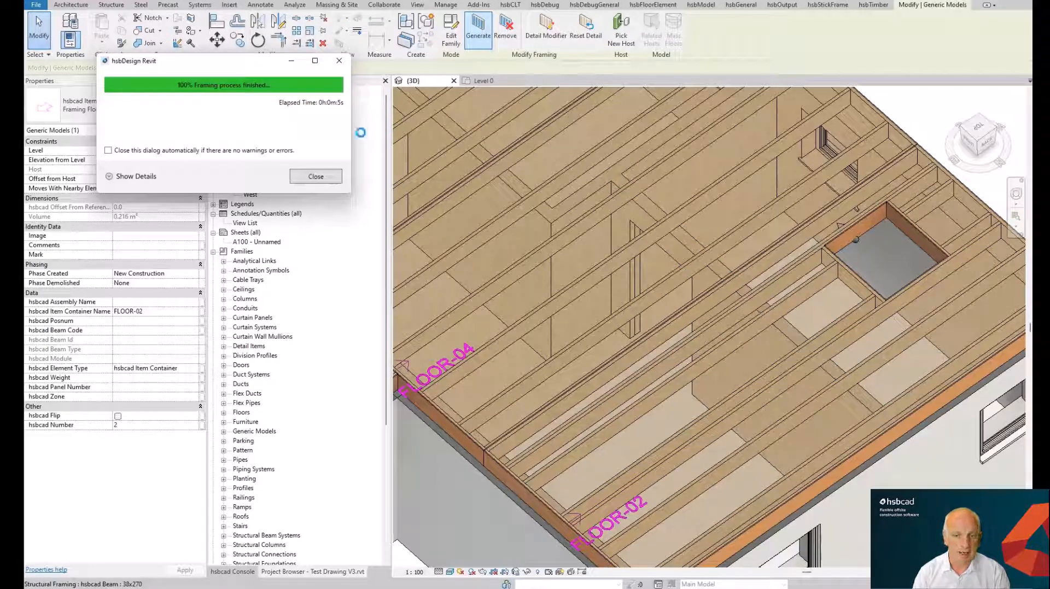
click(315, 176)
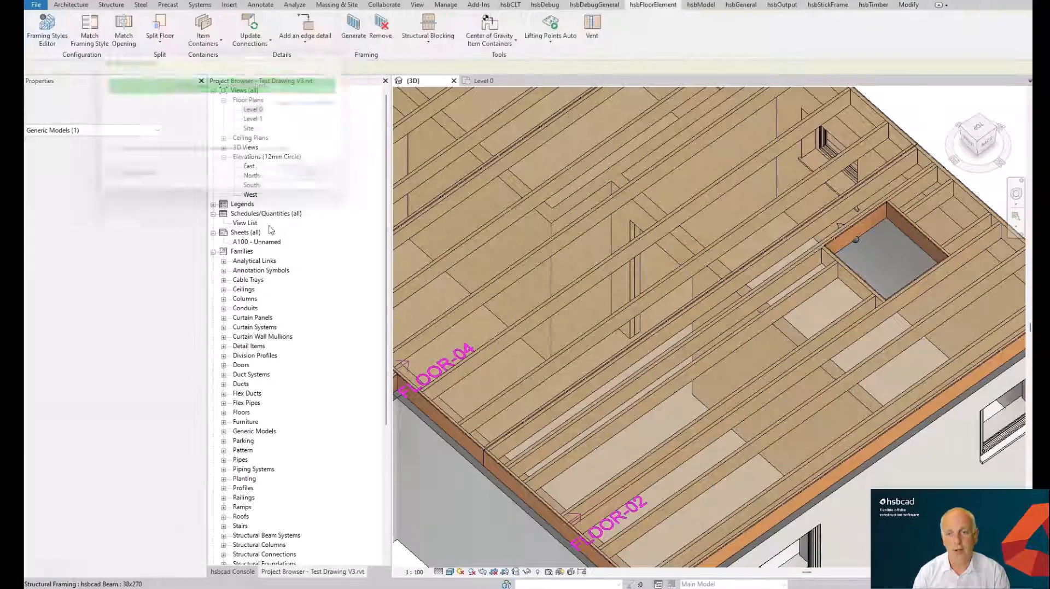